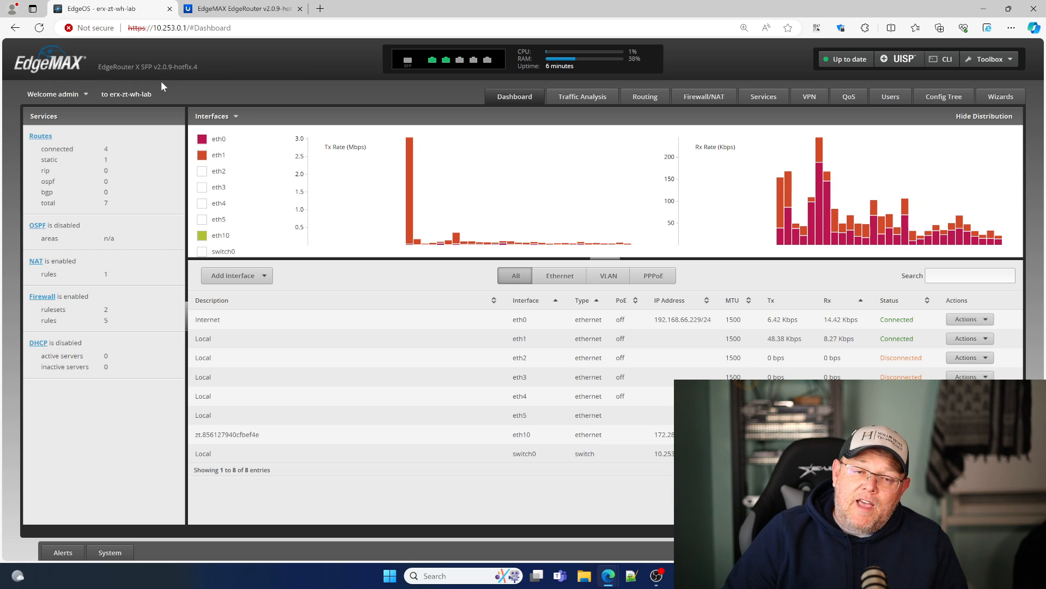
mouse_move(190, 89)
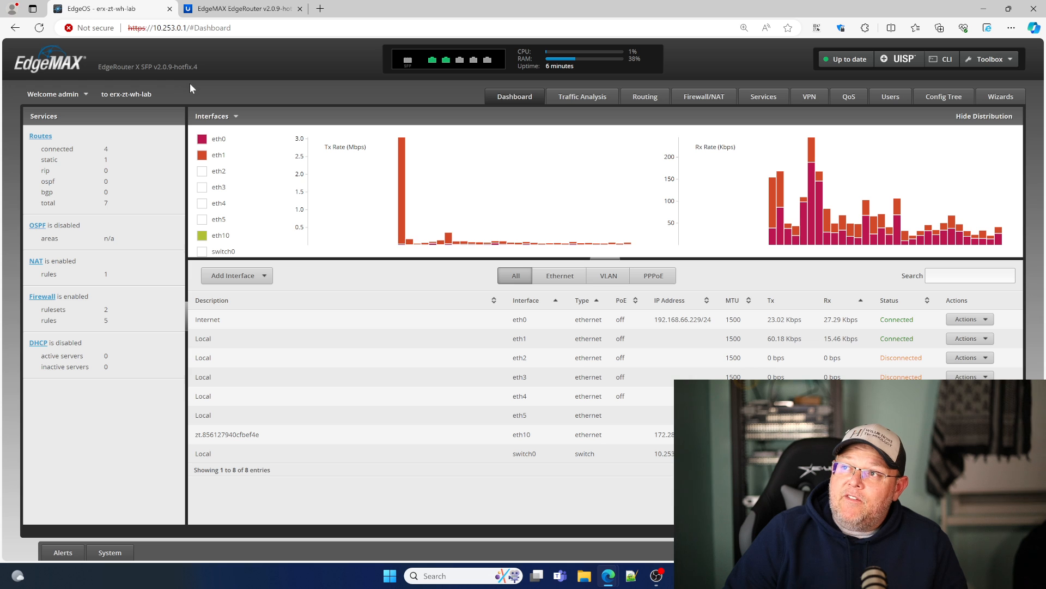
Review the v2.0.9-hotfix.7 release notes, then return to the router dashboard
left_click(240, 9)
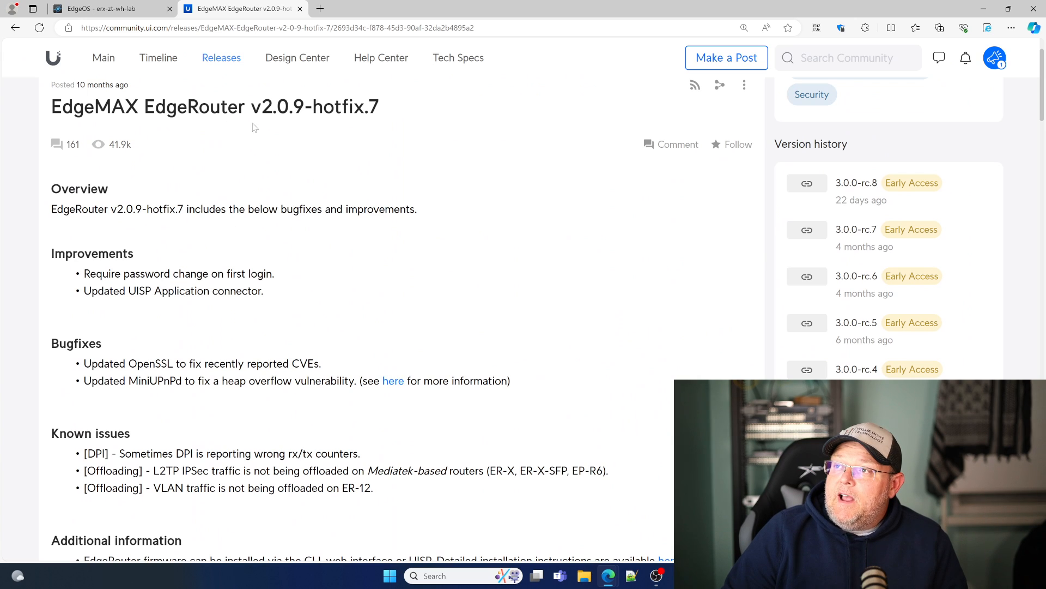
mouse_move(324, 137)
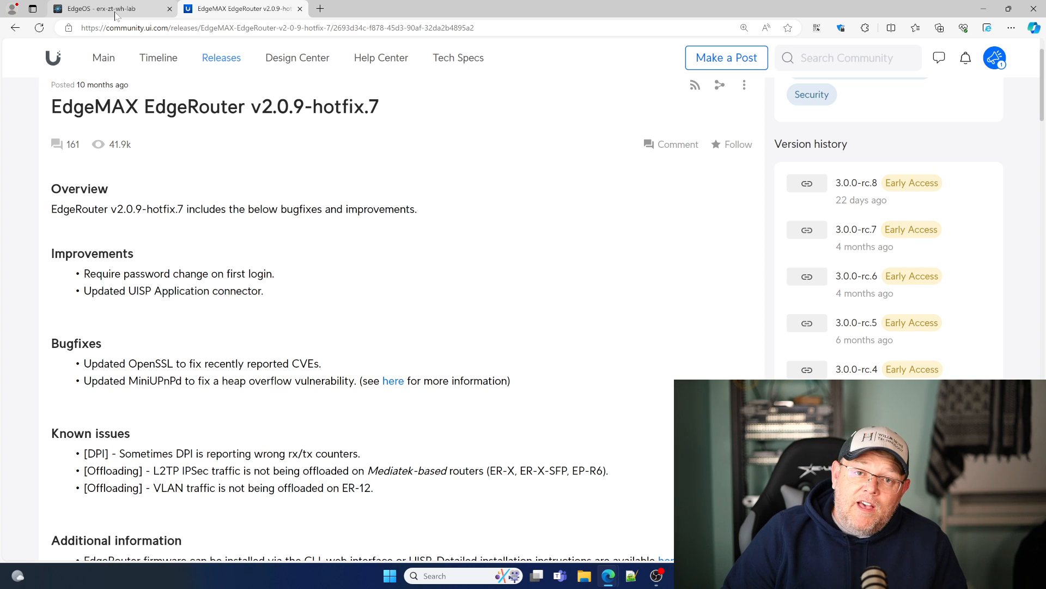
left_click(103, 9)
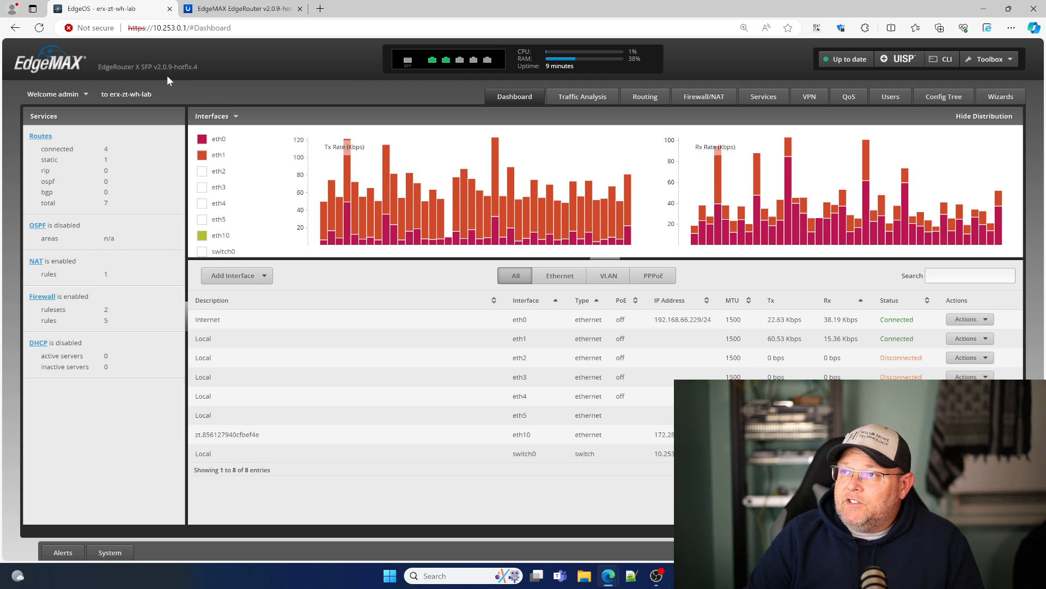
mouse_move(193, 89)
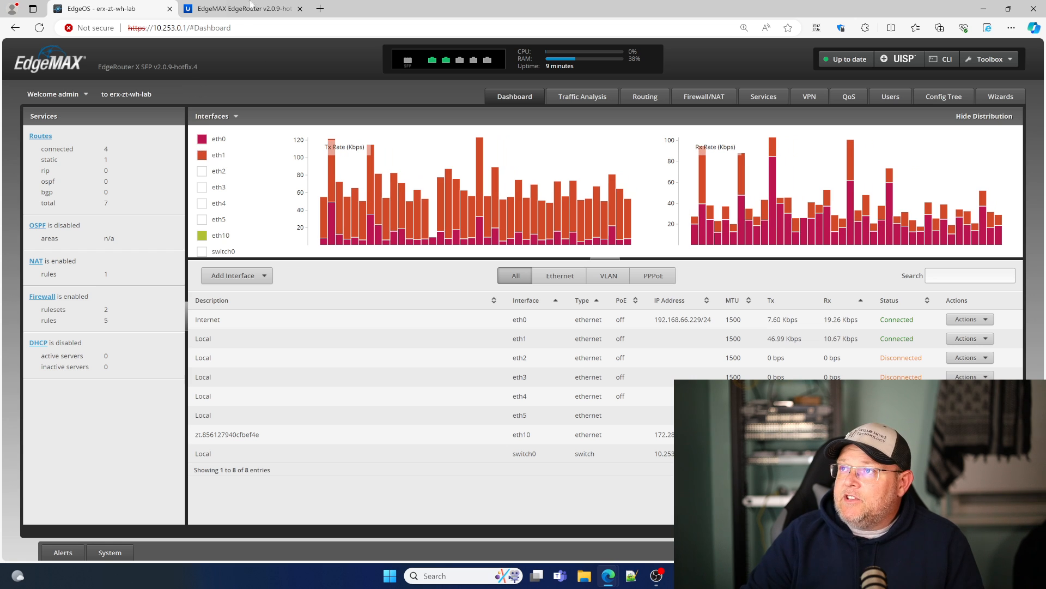
left_click(241, 8)
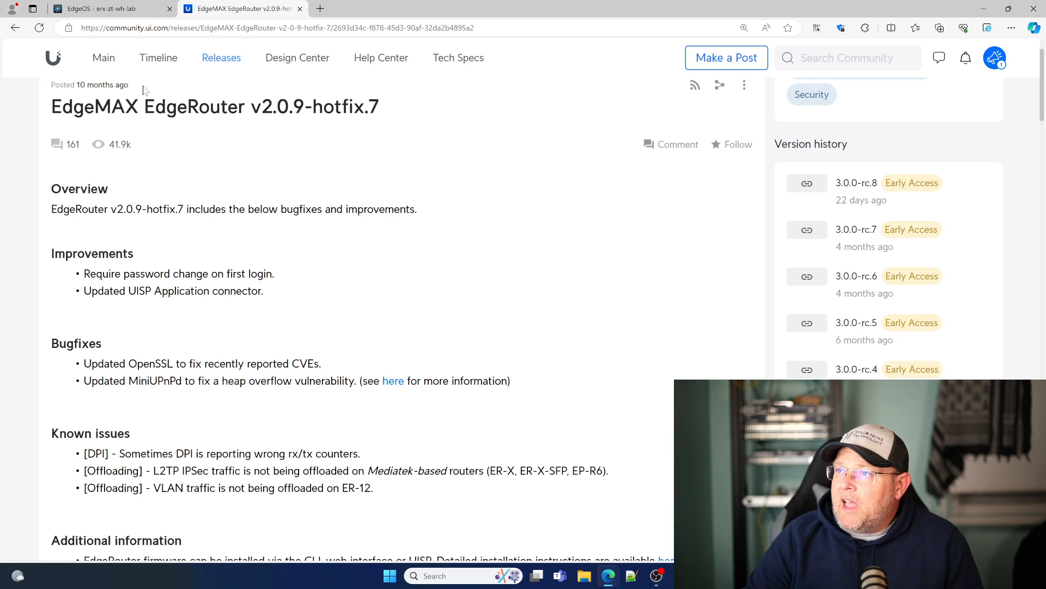
left_click(107, 8)
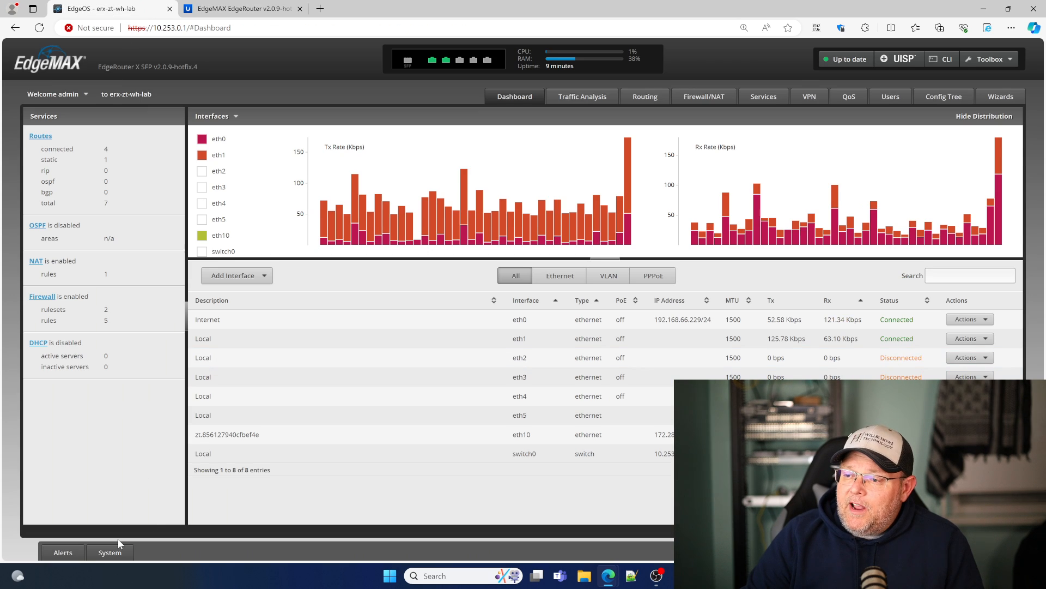
In the System panel, choose a firmware image to upload under Upgrade System Image
left_click(109, 552)
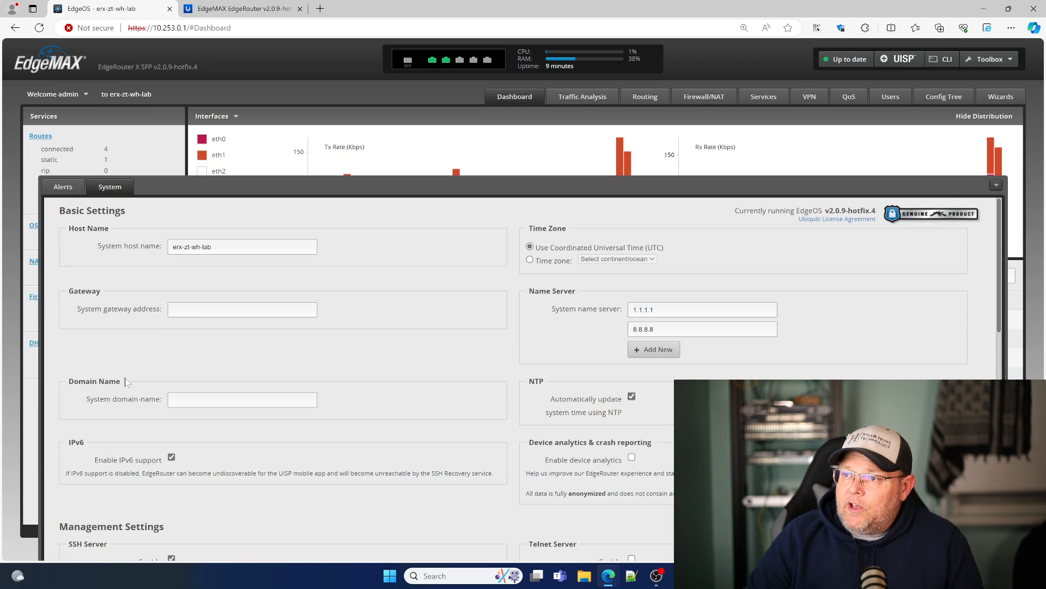
scroll("down", 3)
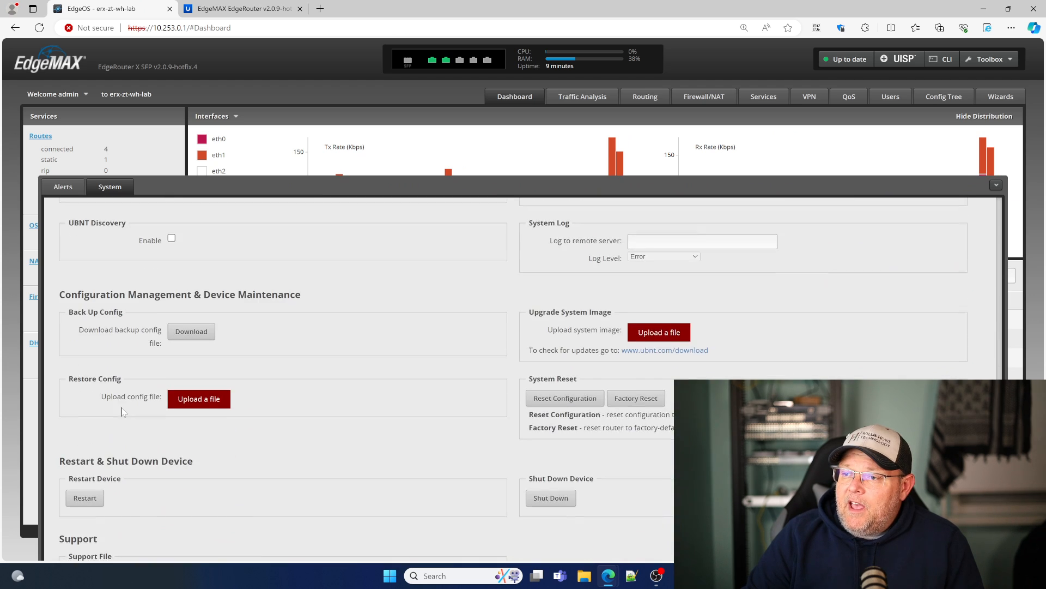
scroll("down", 3)
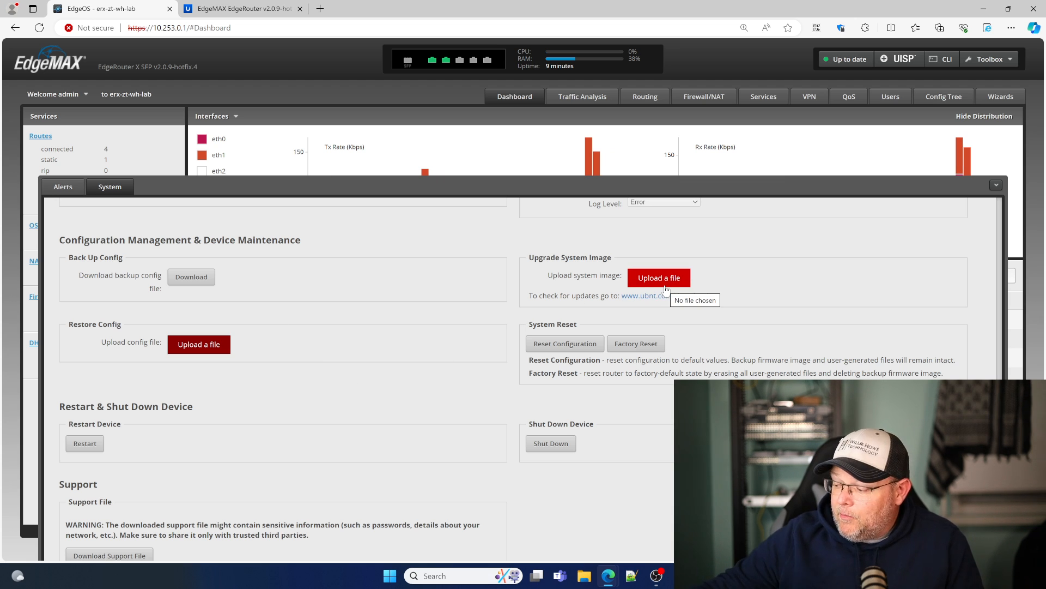
left_click(659, 278)
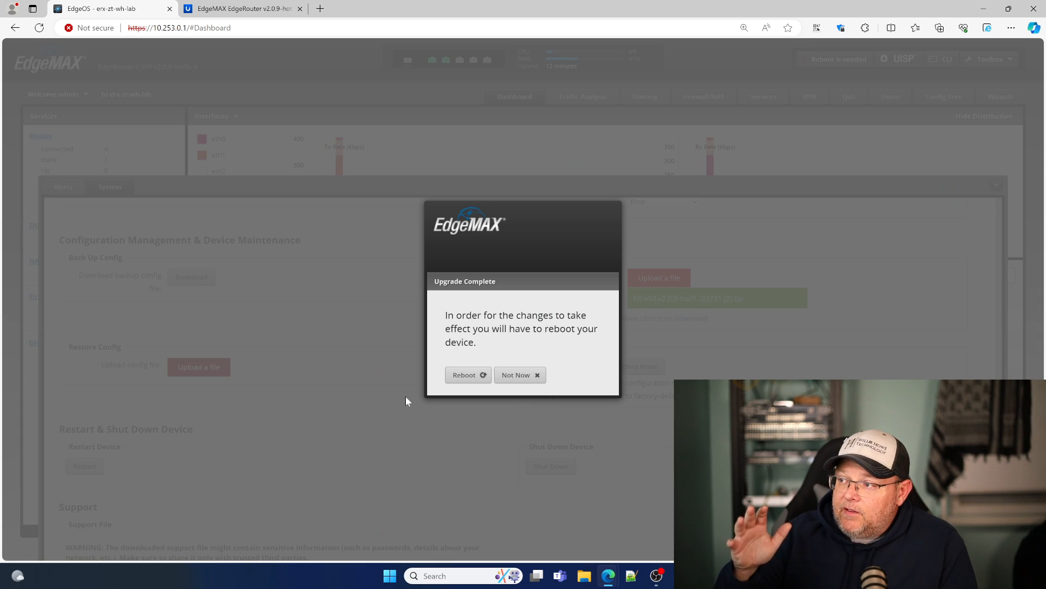
mouse_move(439, 405)
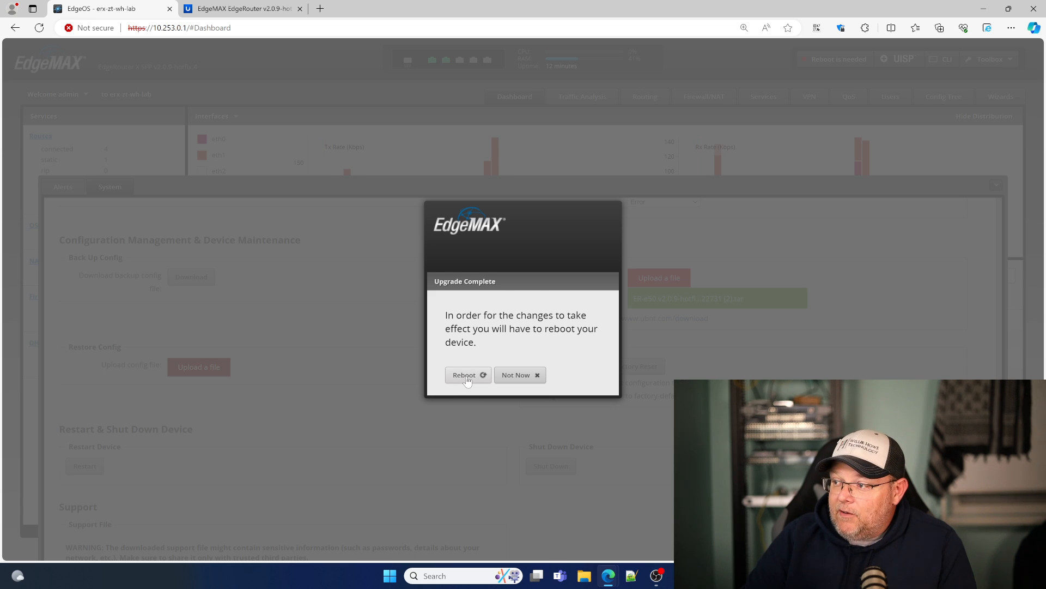
Reboot the router to apply the upgraded firmware and confirm the reboot
left_click(464, 375)
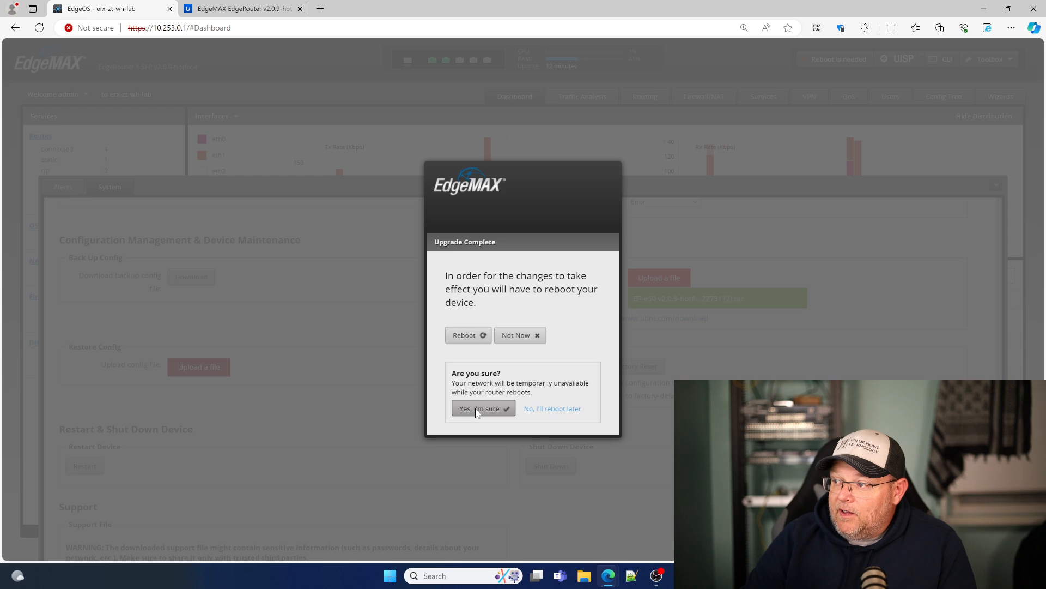
left_click(479, 407)
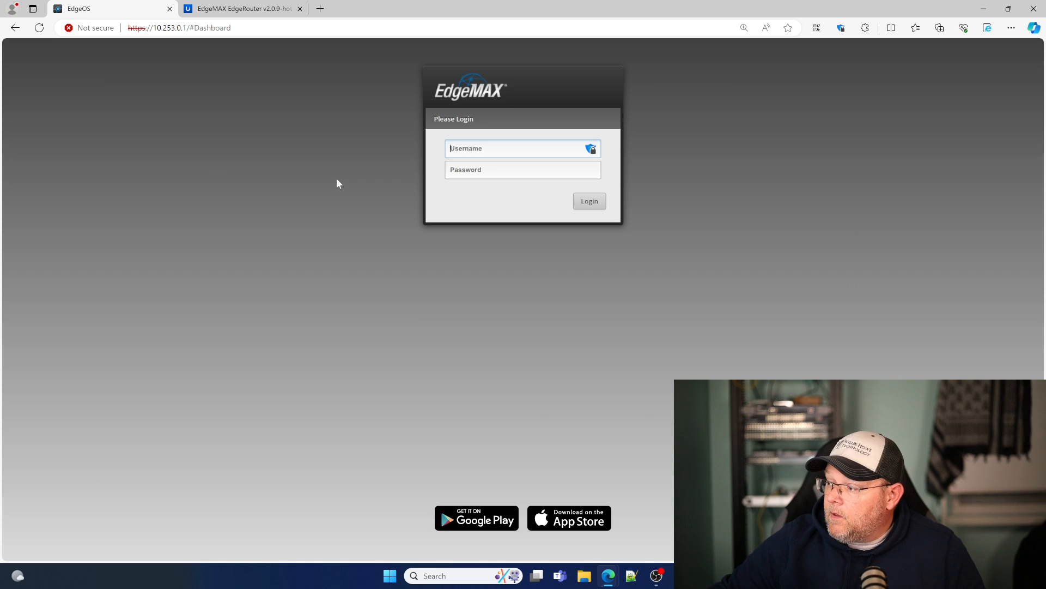
mouse_move(422, 220)
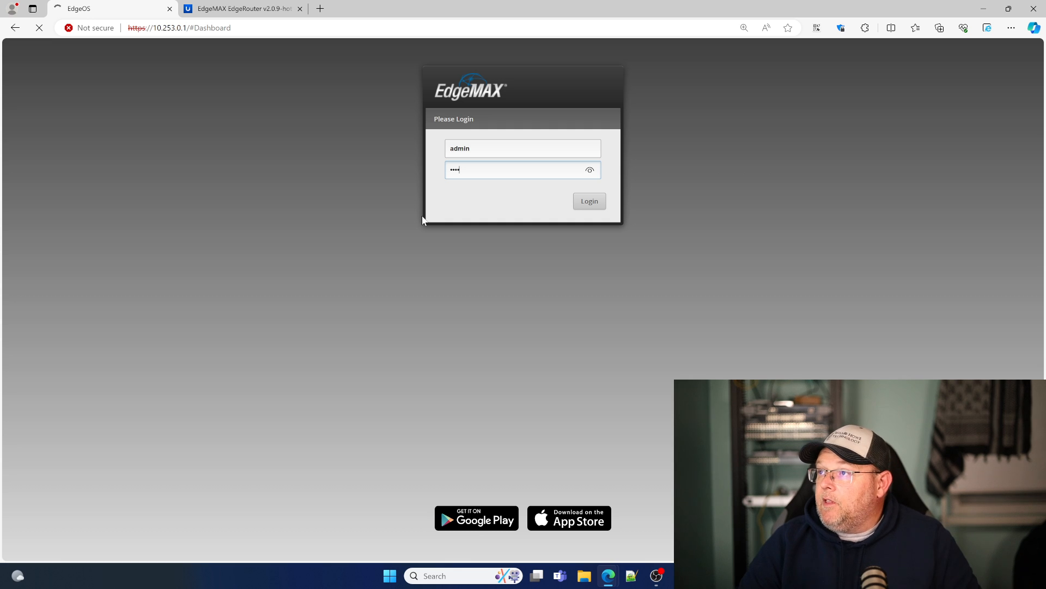
Log in as admin, check the v2.0.9-hotfix.7 dashboard, and go to Config Tree
left_click(589, 201)
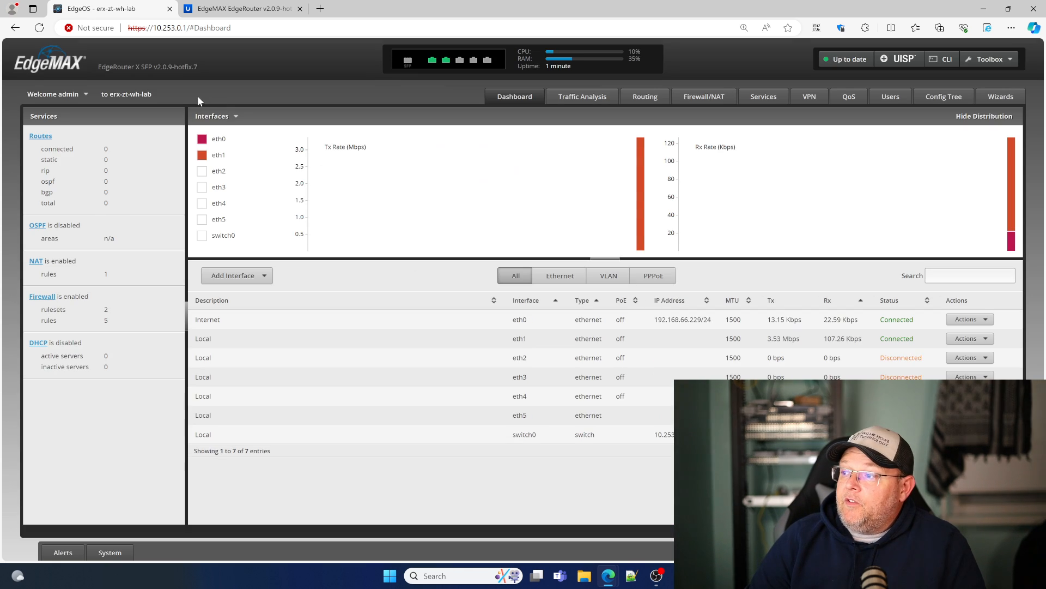
mouse_move(180, 79)
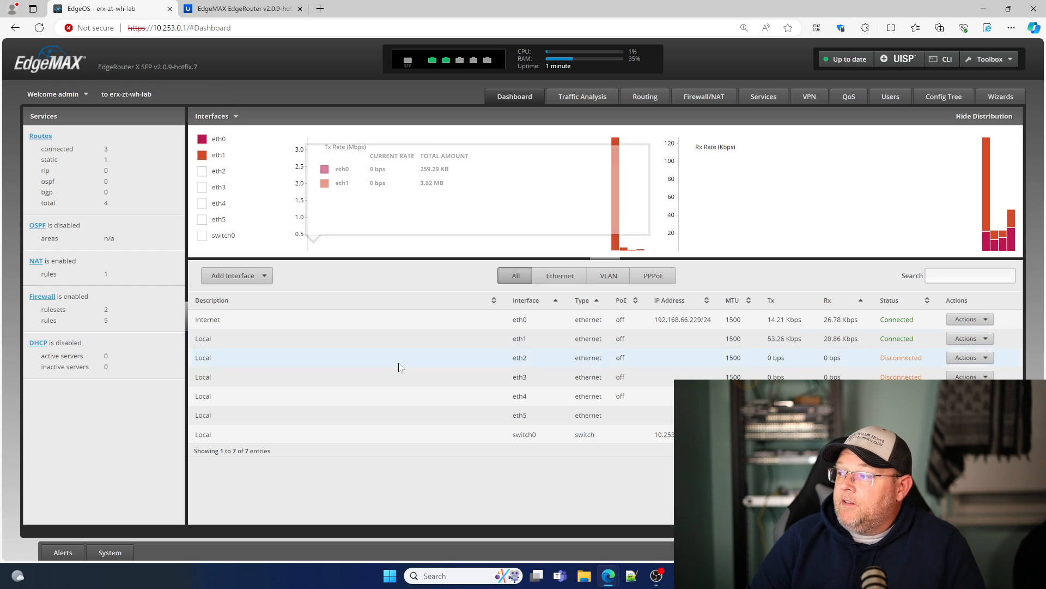
mouse_move(430, 392)
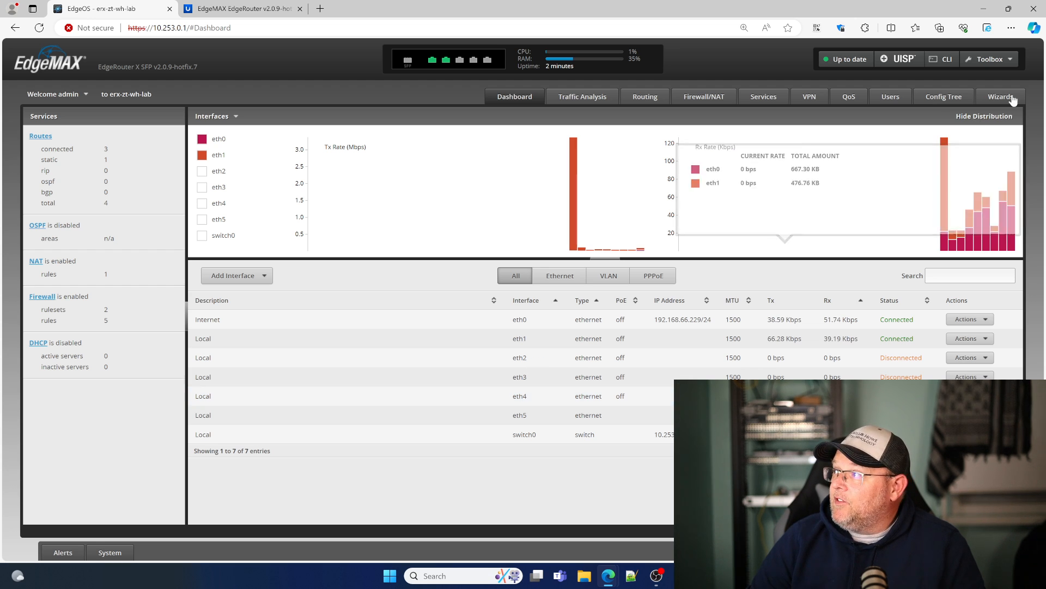
left_click(943, 96)
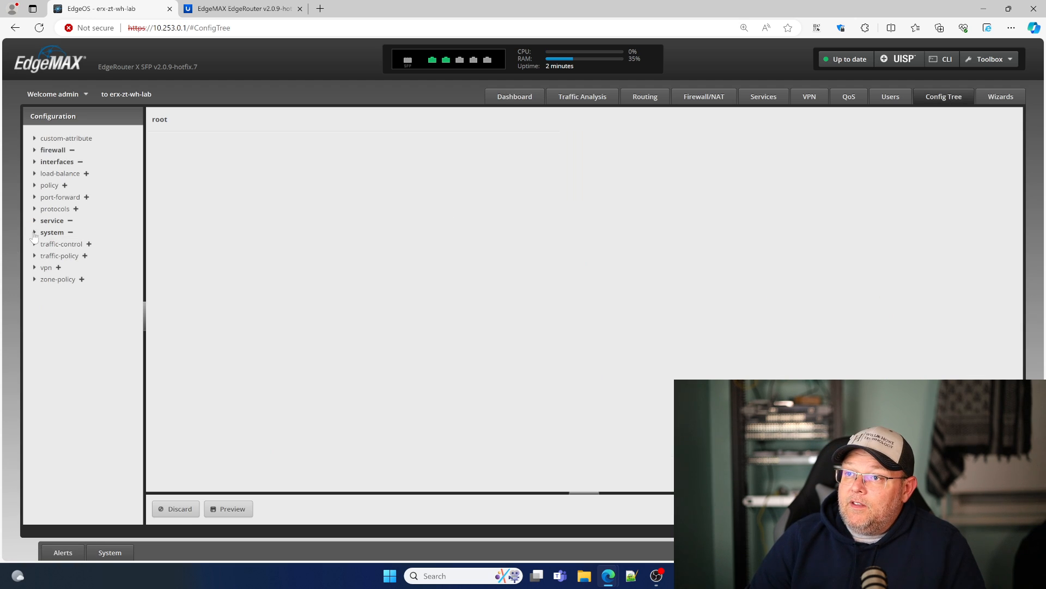
Expand interfaces > ethernet to confirm only eth0–eth5 exist, then collapse it
left_click(57, 161)
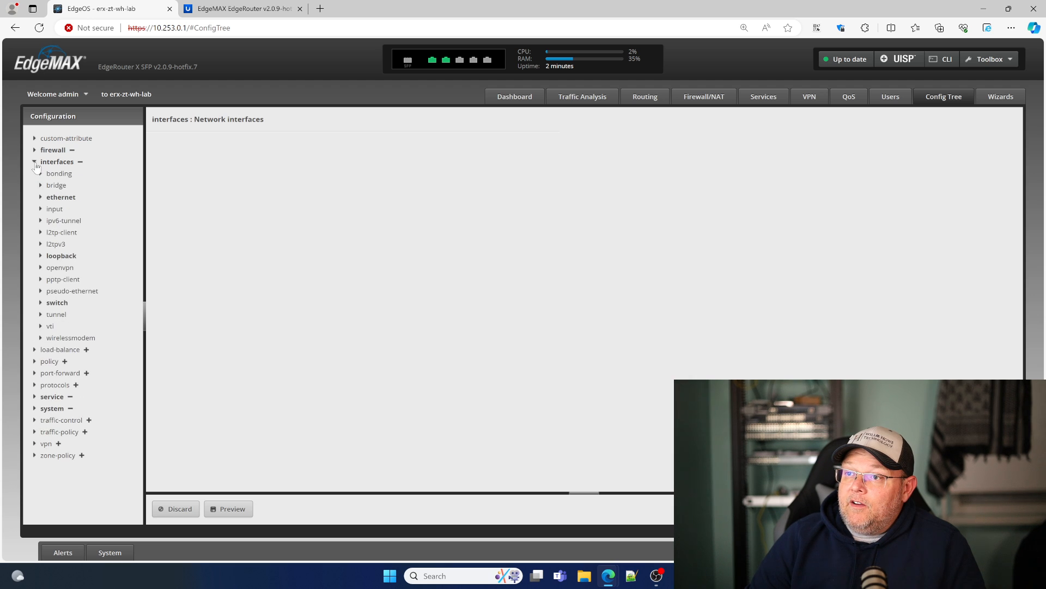
left_click(61, 196)
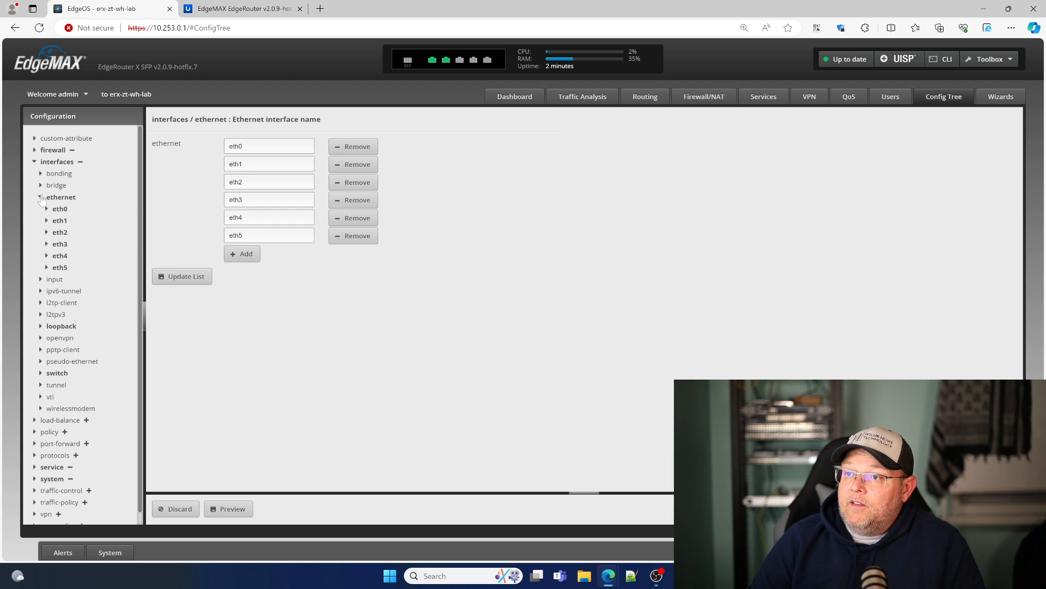
left_click(60, 197)
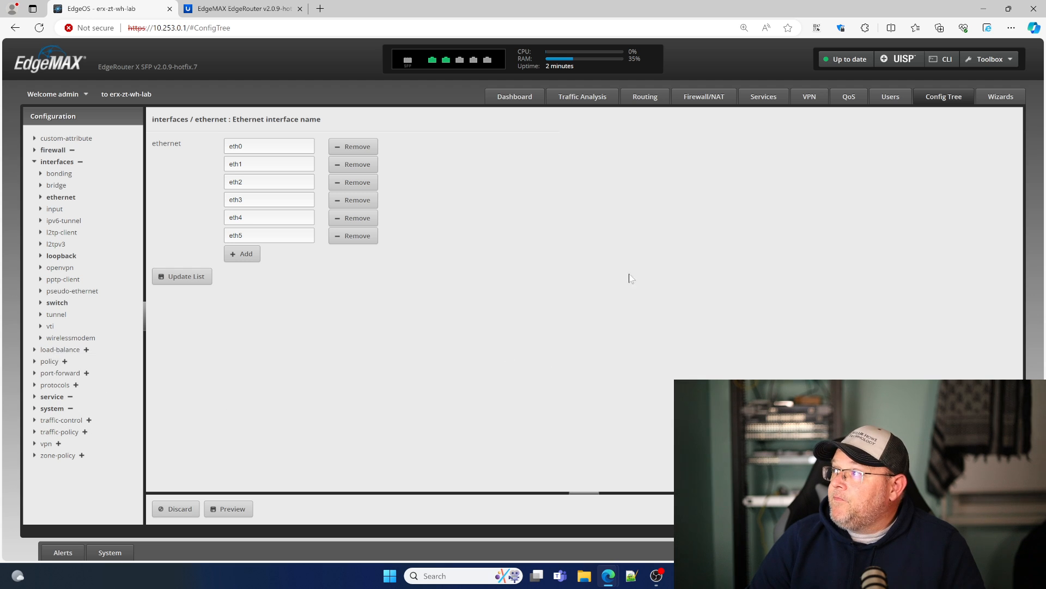
mouse_move(945, 59)
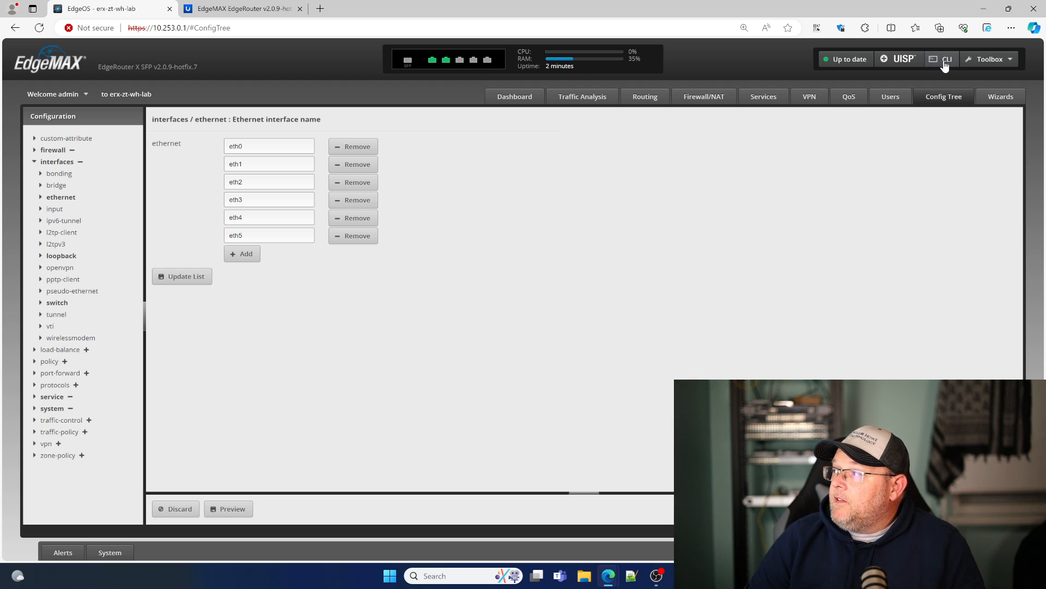
left_click(944, 58)
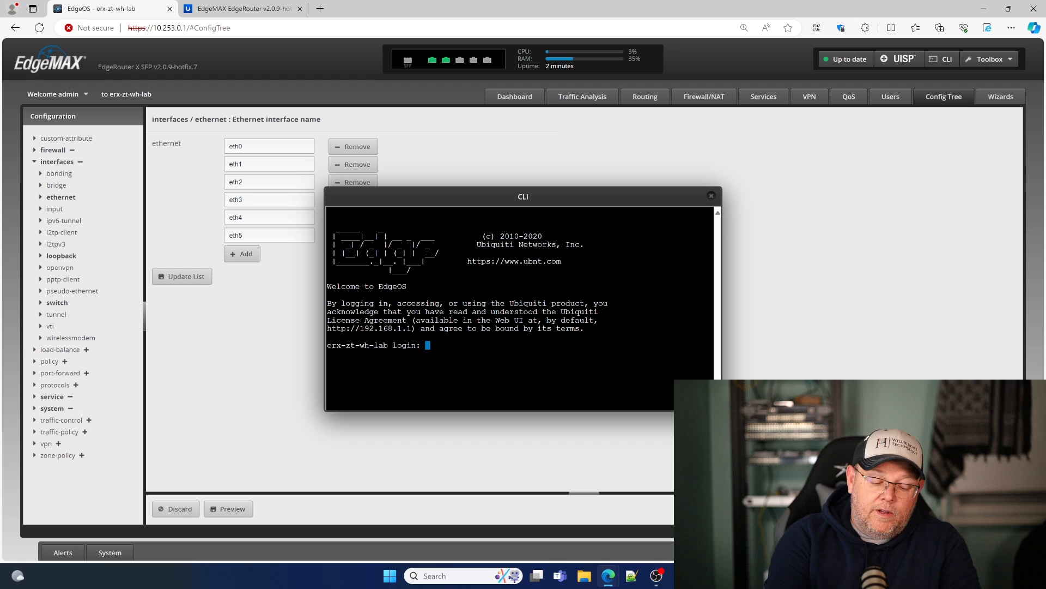
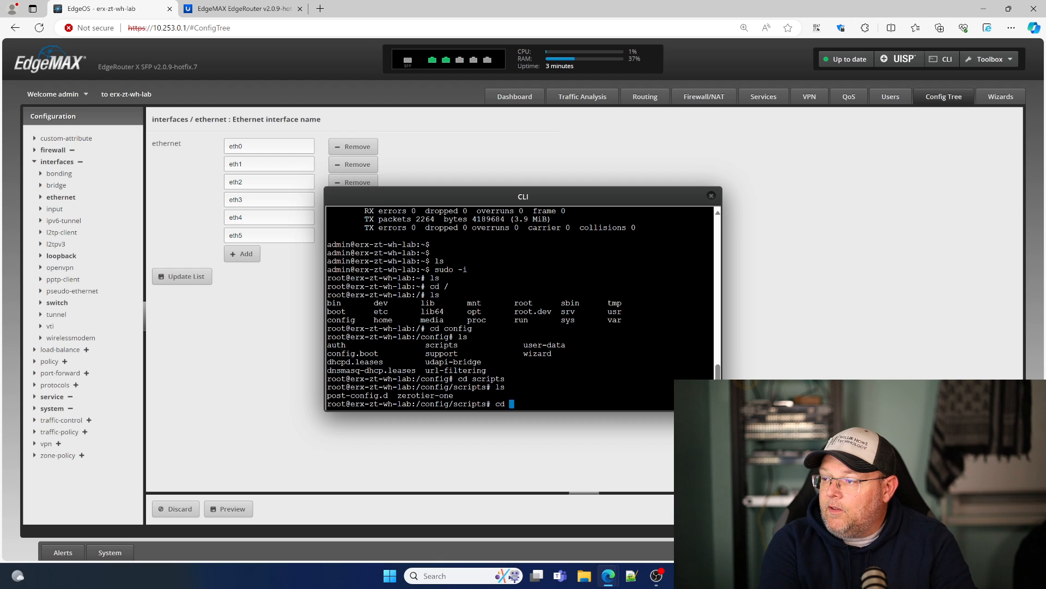